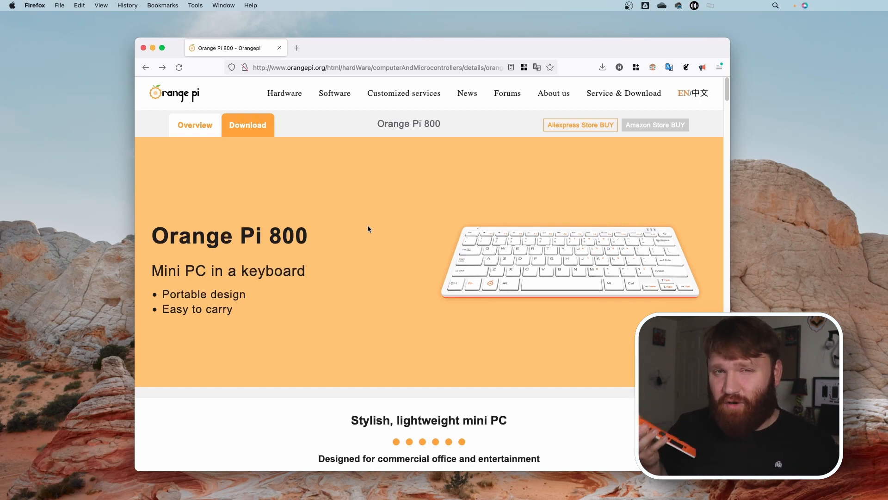
mouse_move(382, 245)
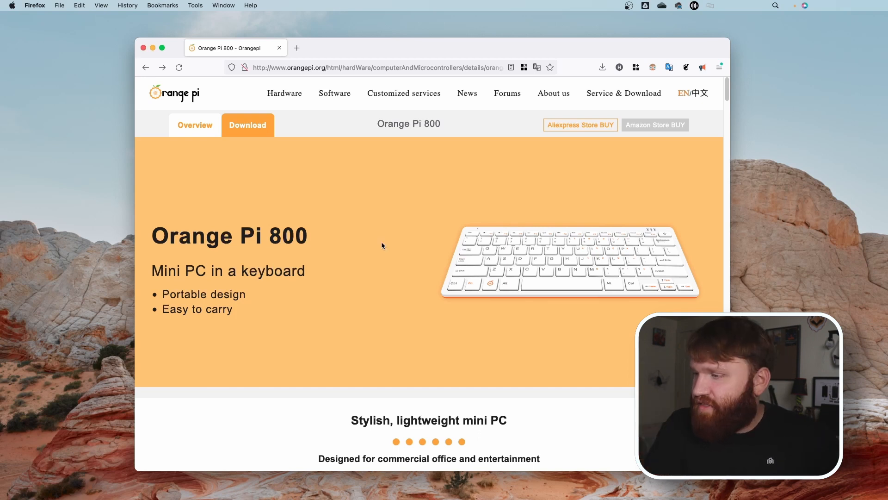
Step: Go from Download to the Orange Pi 800 page and scroll to its OS images and tools
scroll(down, 3)
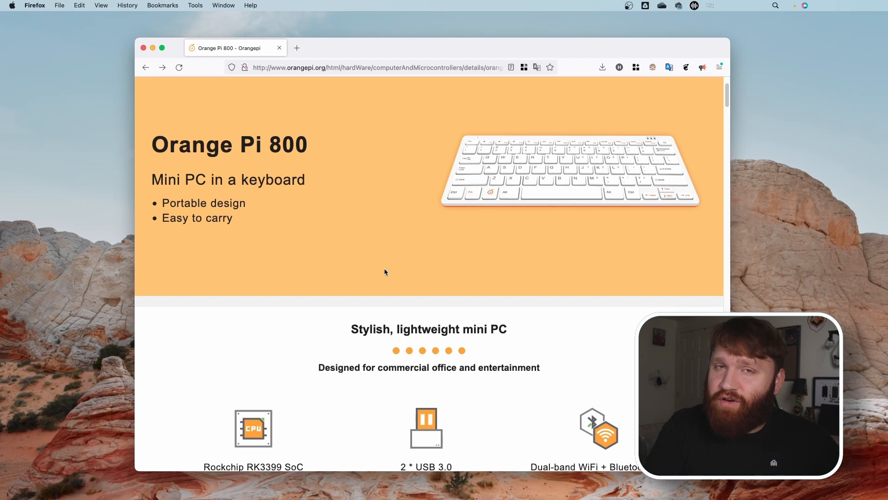
scroll(up, 3)
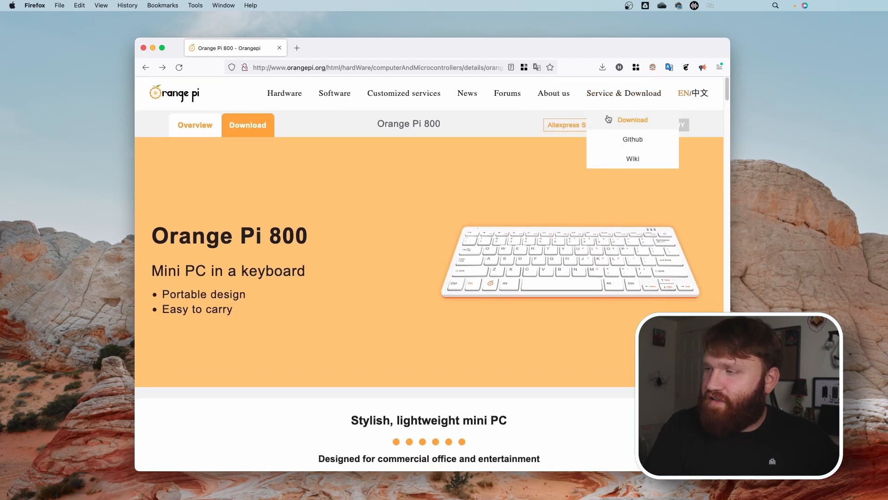
click(632, 119)
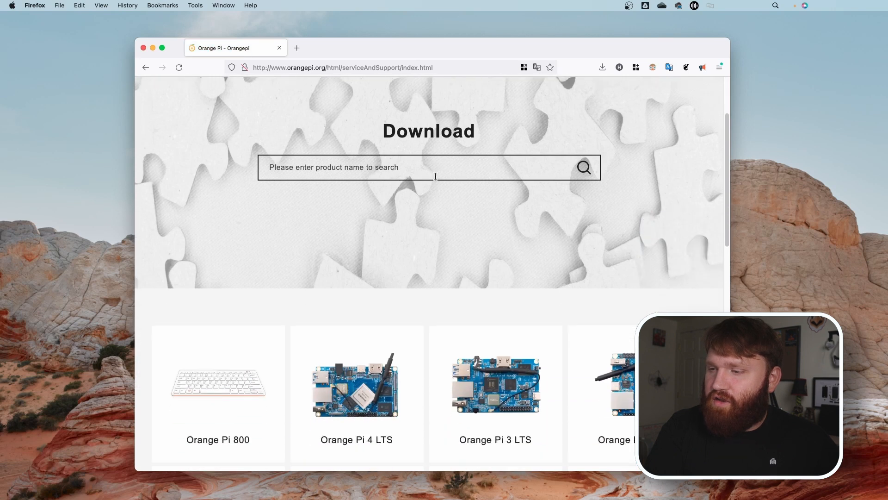
click(217, 394)
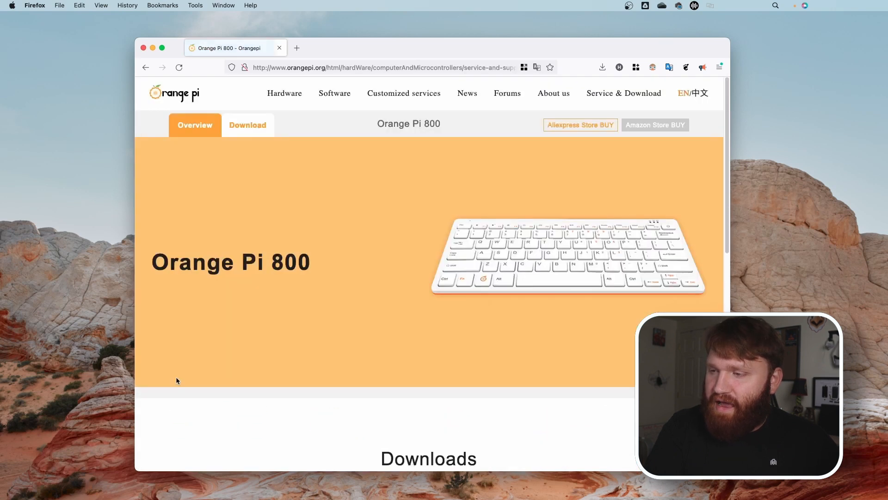
scroll(down, 3)
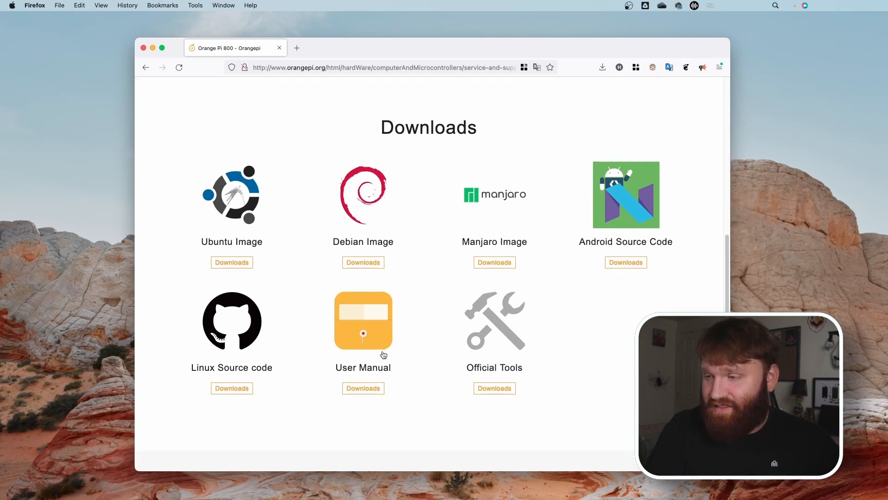
mouse_move(603, 261)
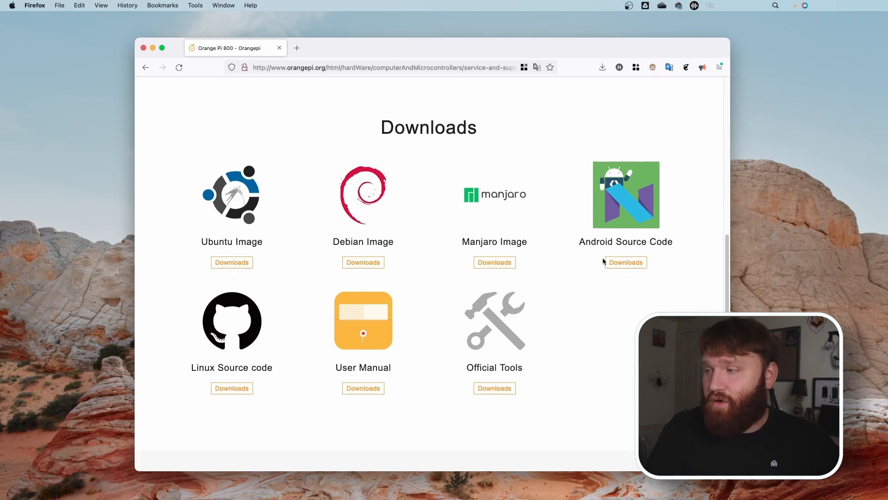
mouse_move(635, 231)
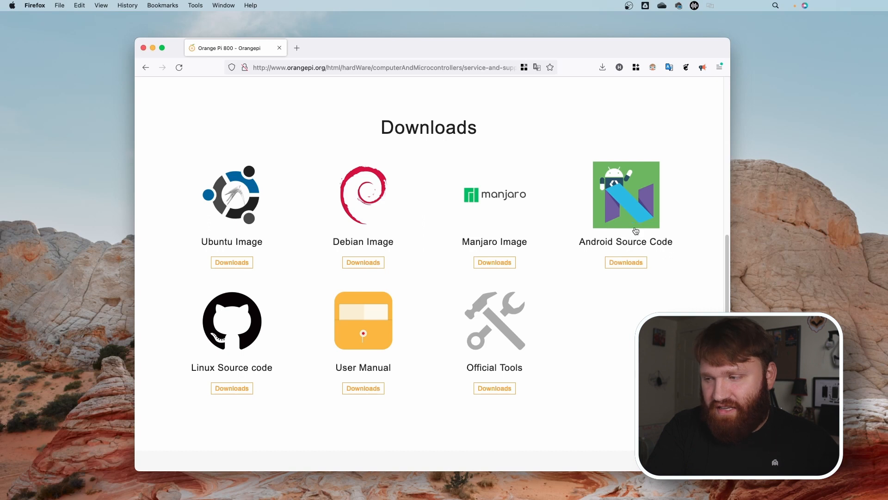
mouse_move(309, 334)
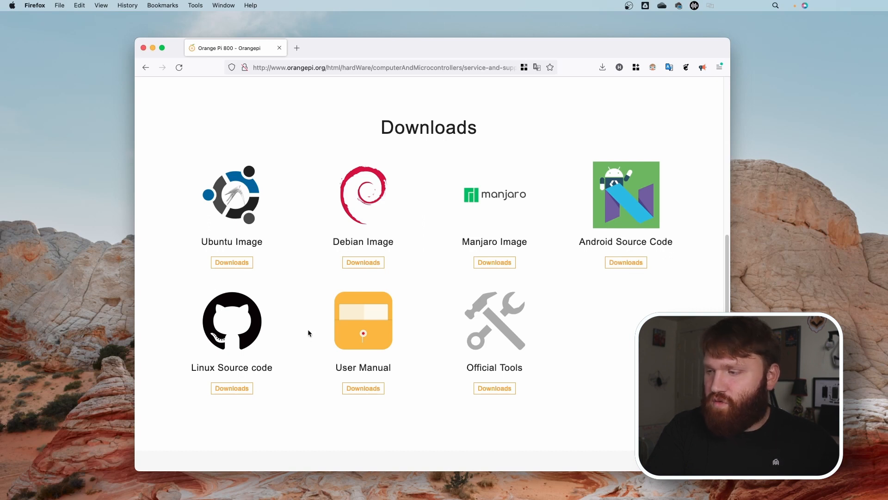
mouse_move(507, 225)
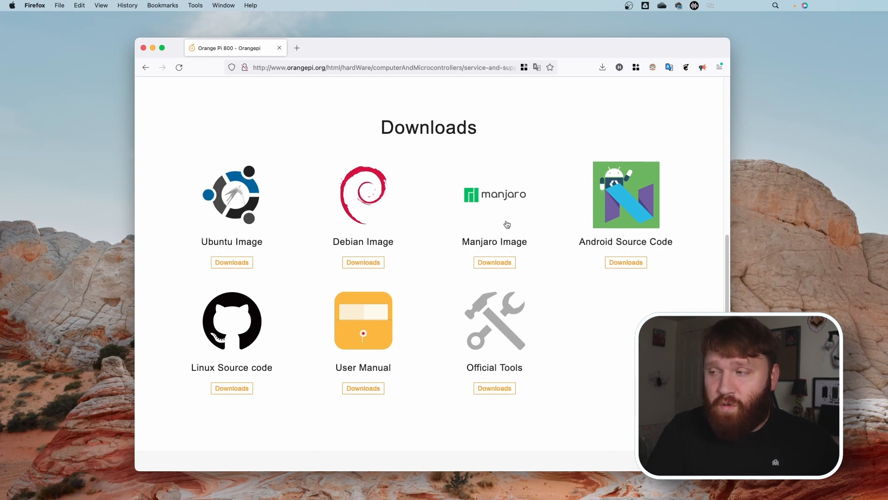
mouse_move(469, 157)
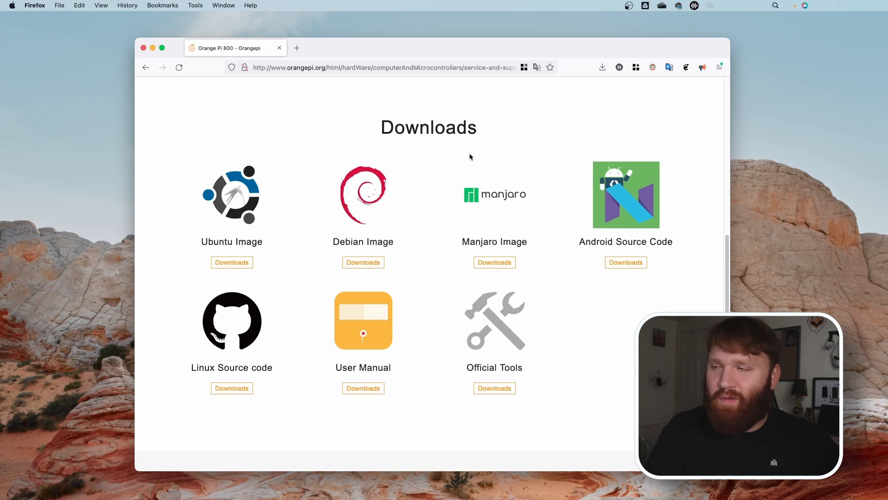
mouse_move(337, 310)
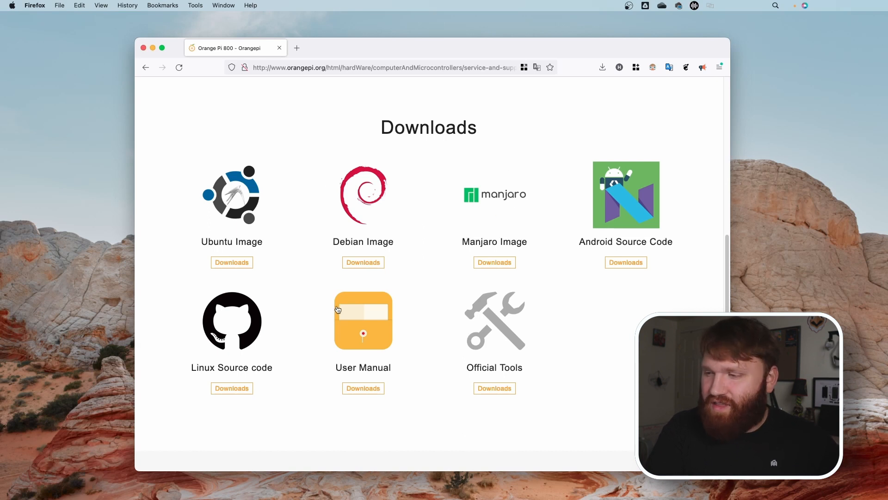
Step: Open the user manual link, return to User_Manual, and enter the User Manual subfolder
click(363, 388)
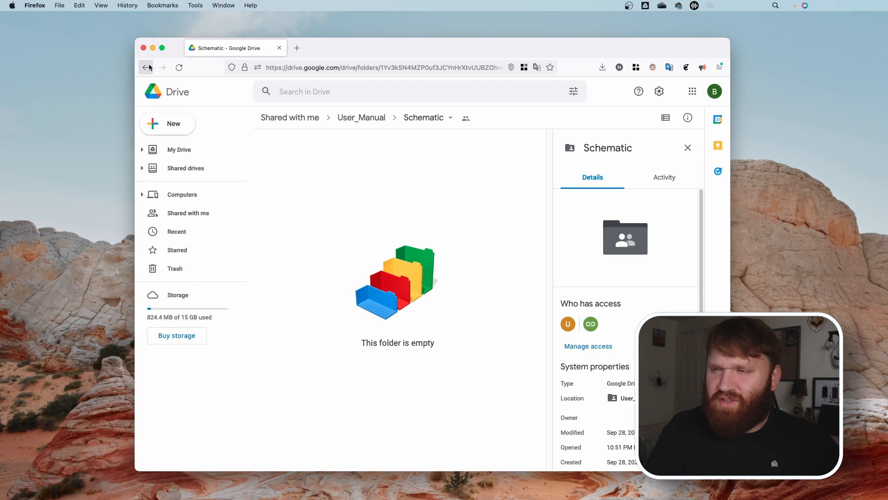
click(146, 66)
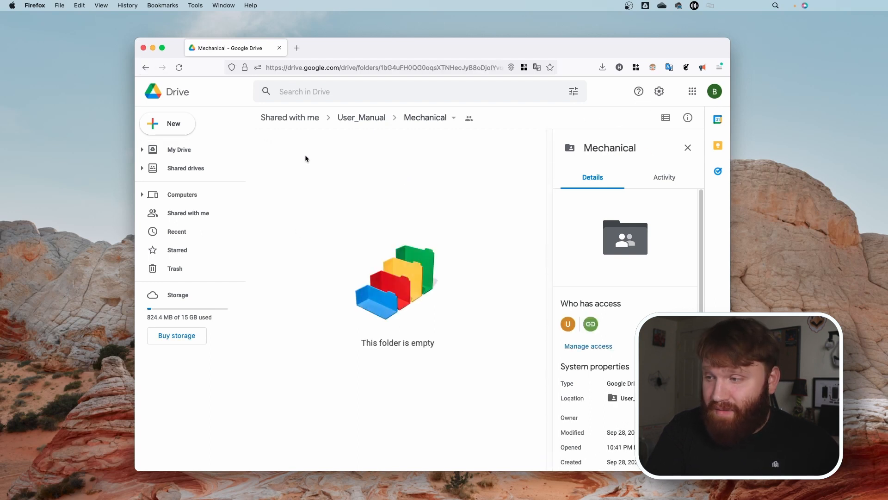
click(361, 117)
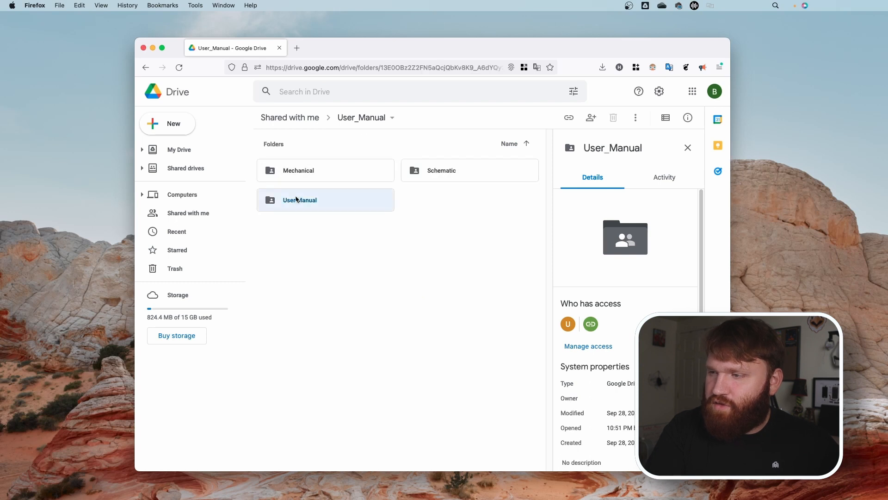
double_click(300, 200)
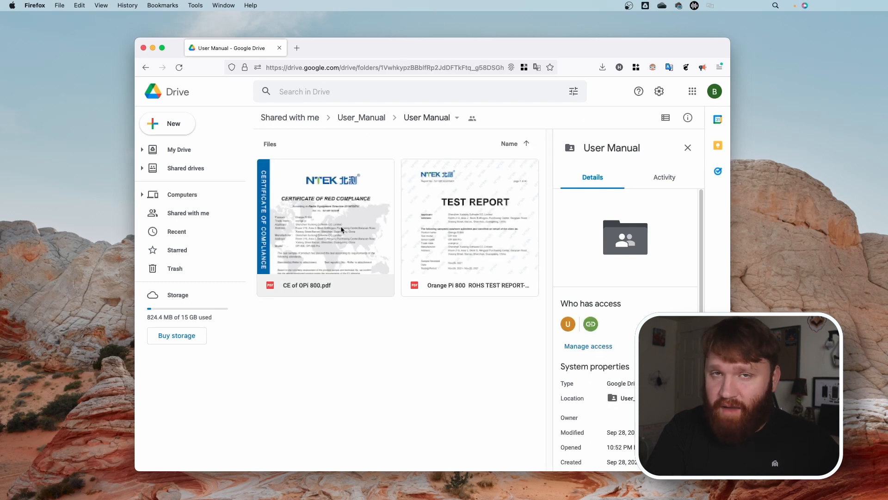
mouse_move(439, 254)
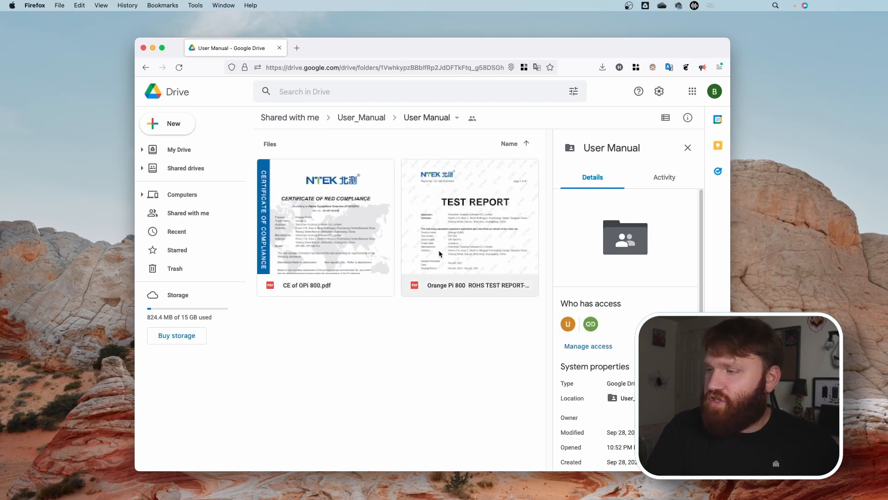
Step: Preview the 'CE of OPi 800.pdf' certificate, then close the preview
double_click(325, 216)
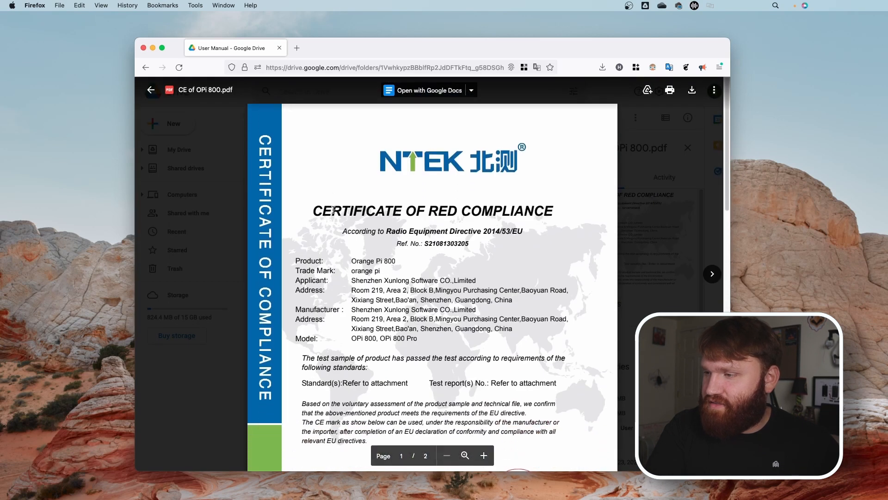
click(151, 89)
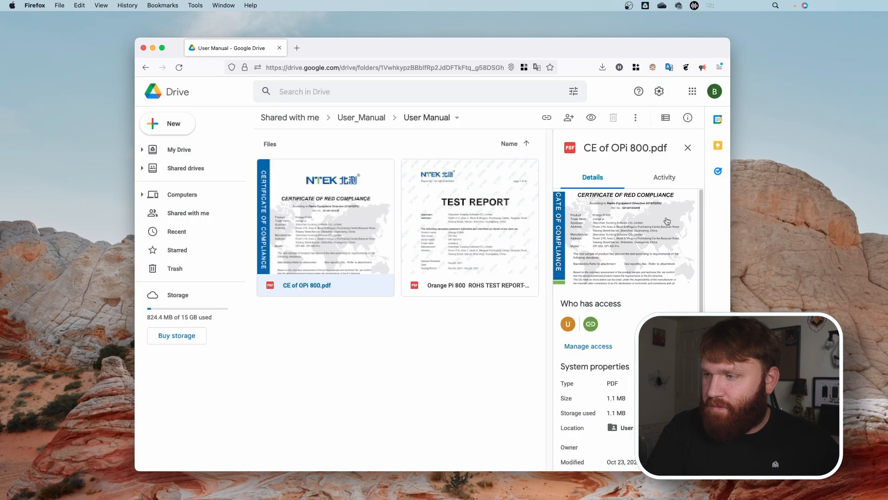
click(328, 334)
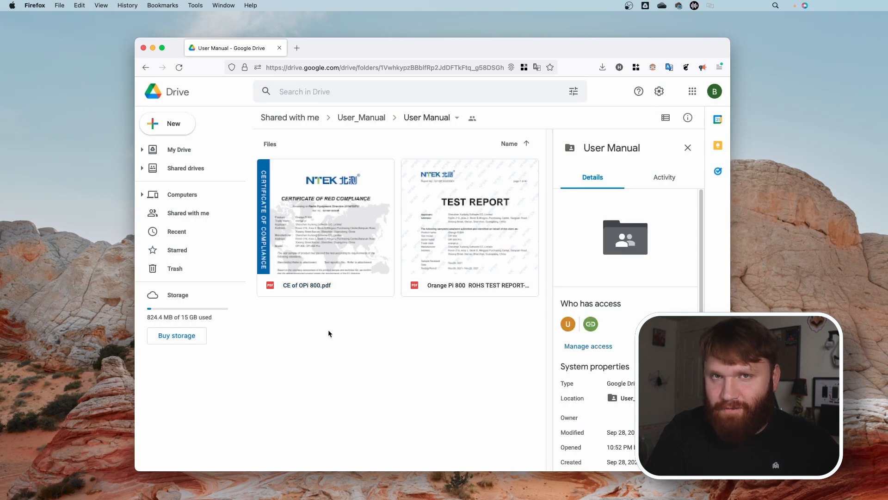
mouse_move(346, 270)
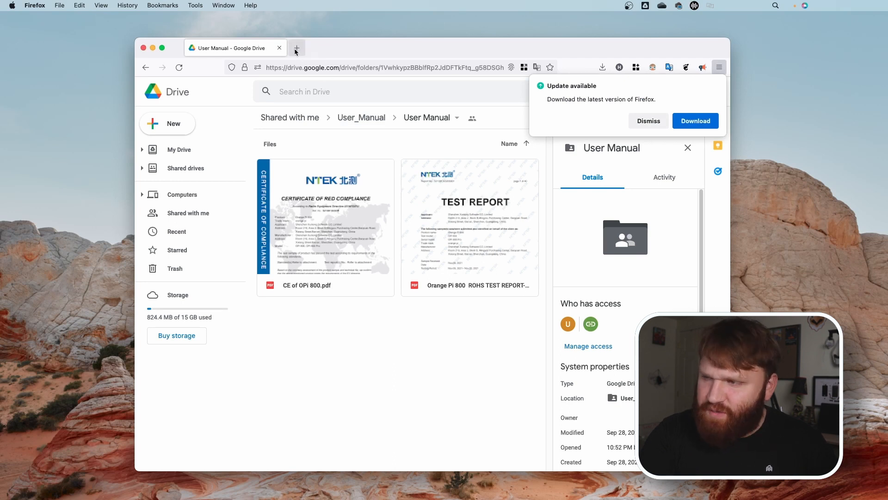
Step: Open a new Firefox tab for linode.com and dismiss the Firefox update notice
click(297, 47)
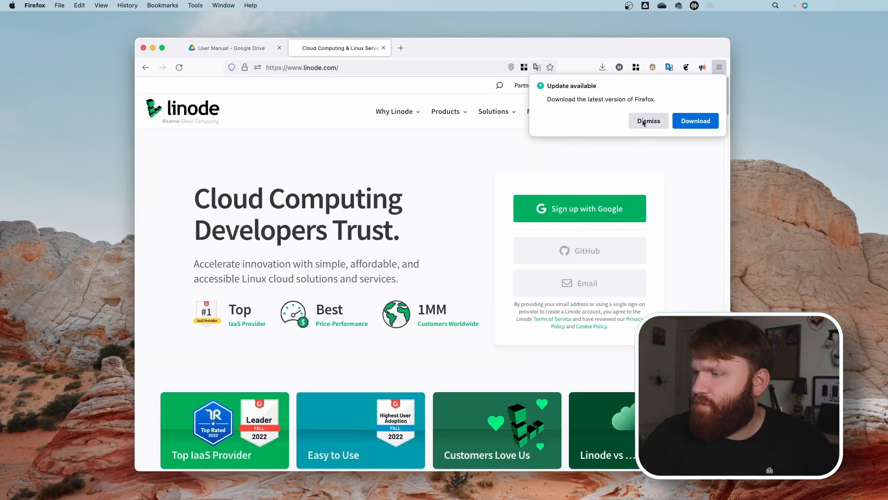
click(648, 121)
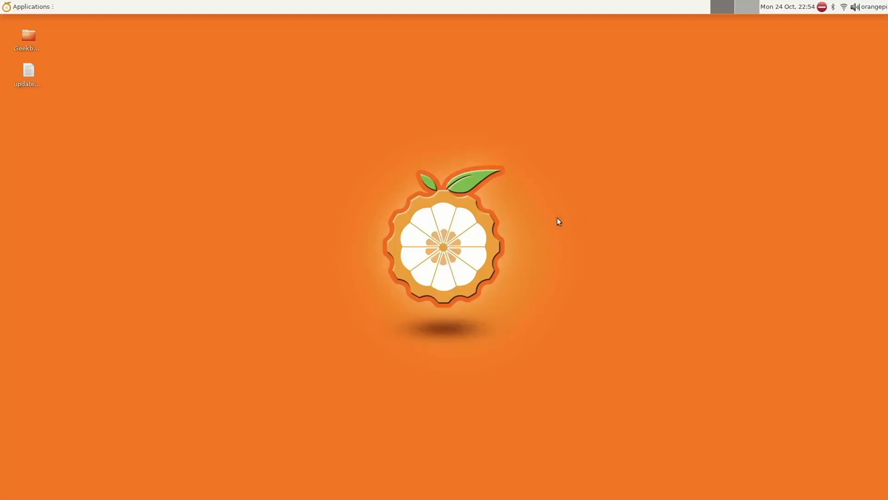
mouse_move(277, 98)
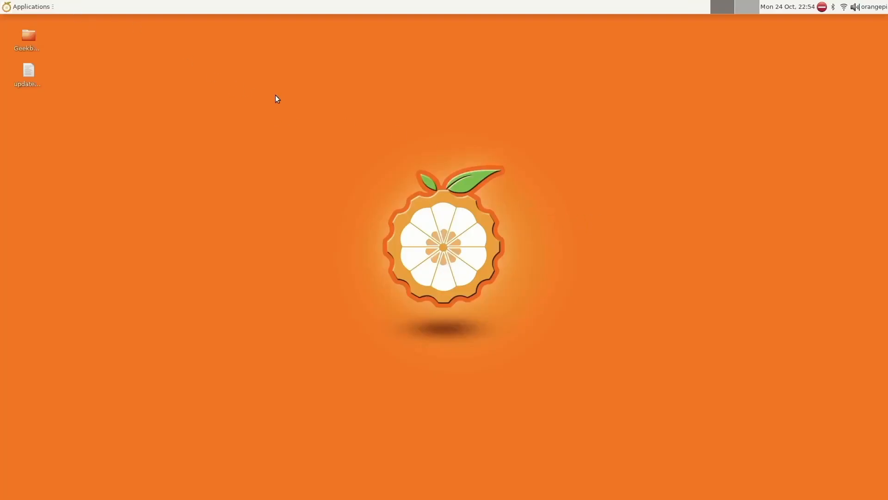
Step: Choose OrangePi config from the Applications menu's Settings submenu
click(28, 6)
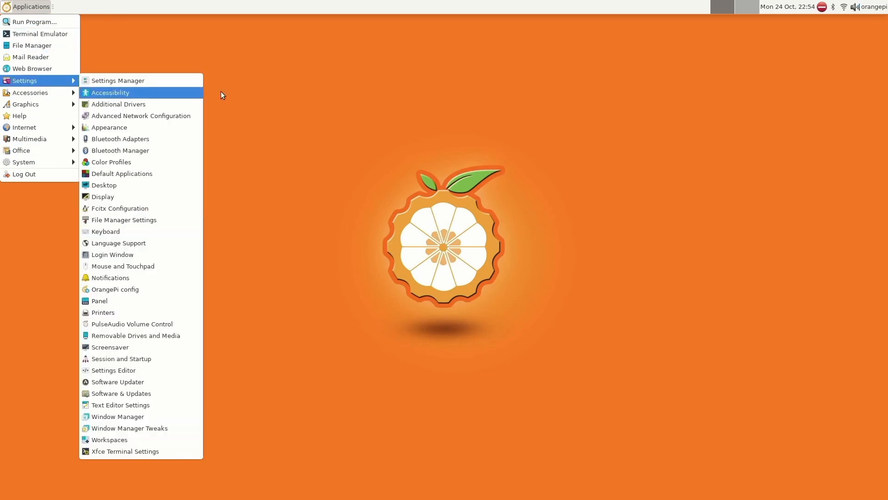
mouse_move(362, 77)
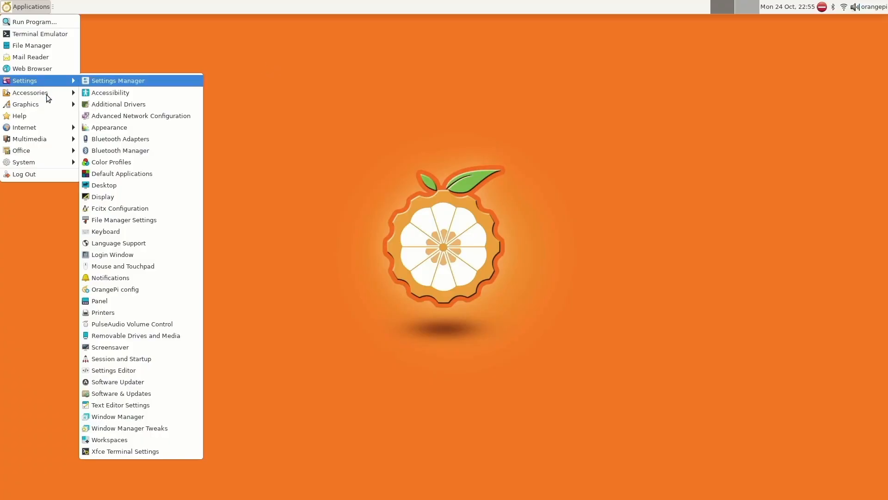
mouse_move(150, 293)
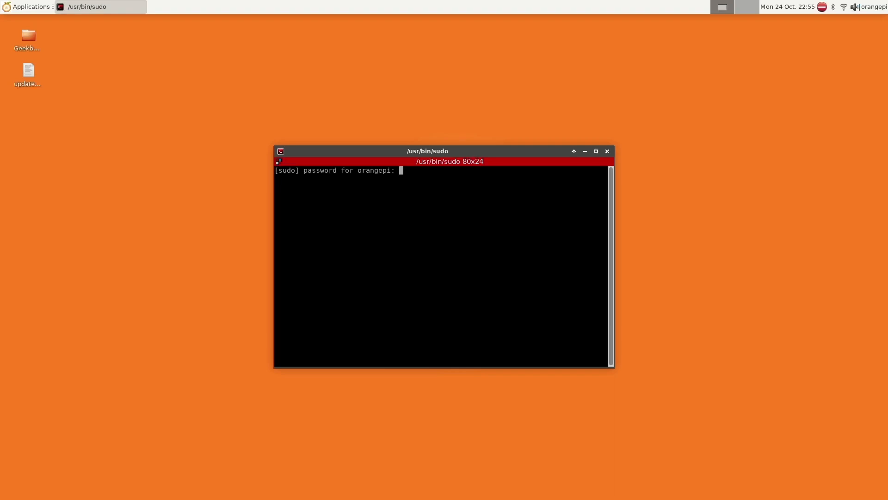
Step: Enter the sudo password and browse the orangepi-config system settings list
key(Return)
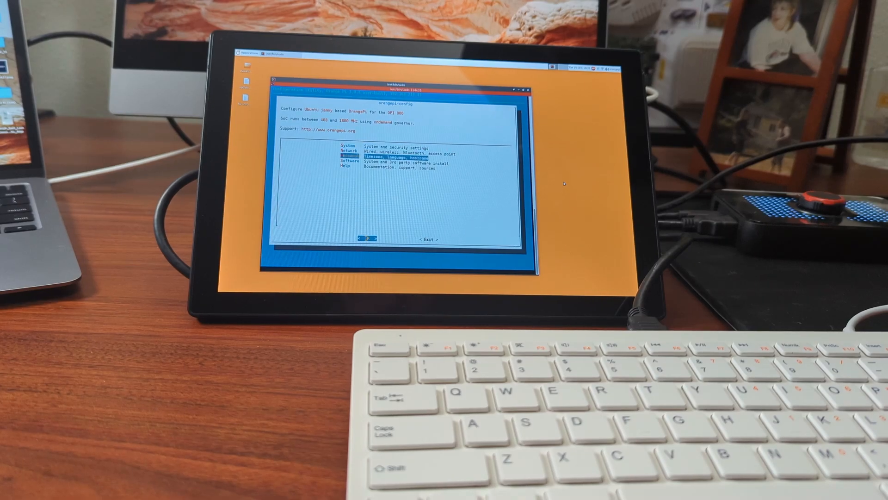
key(Up)
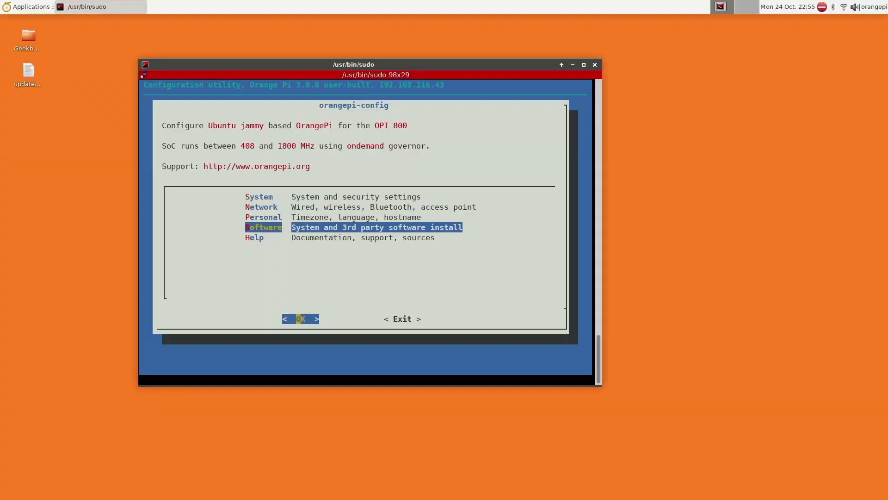
key(Down)
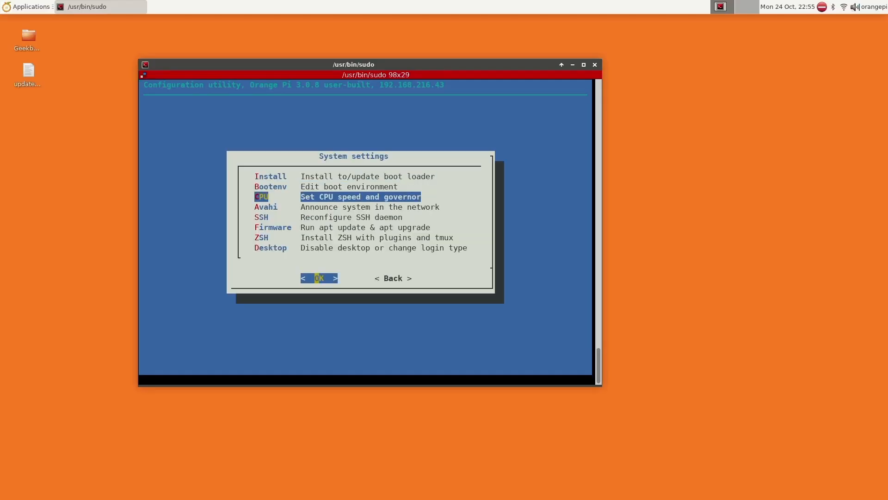
key(Down)
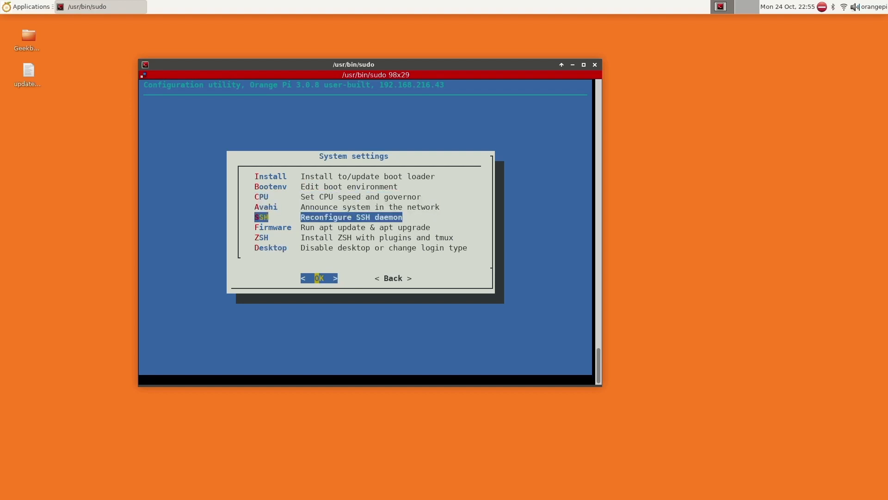
click(319, 278)
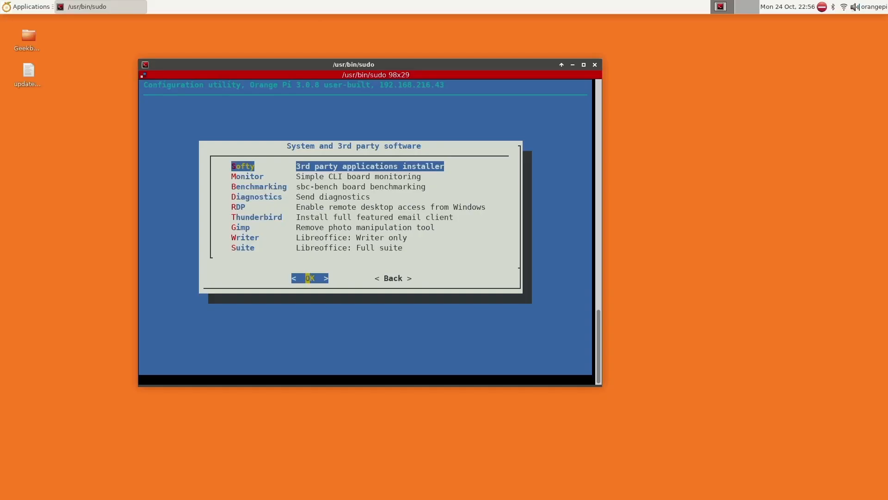
Step: Browse the Softy third-party installer list, cancel back, and exit orangepi-config
key(Down)
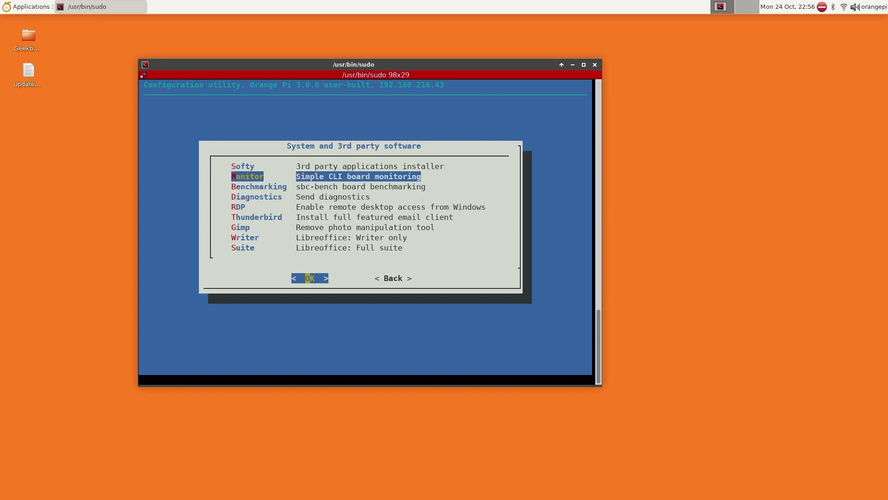
key(Down)
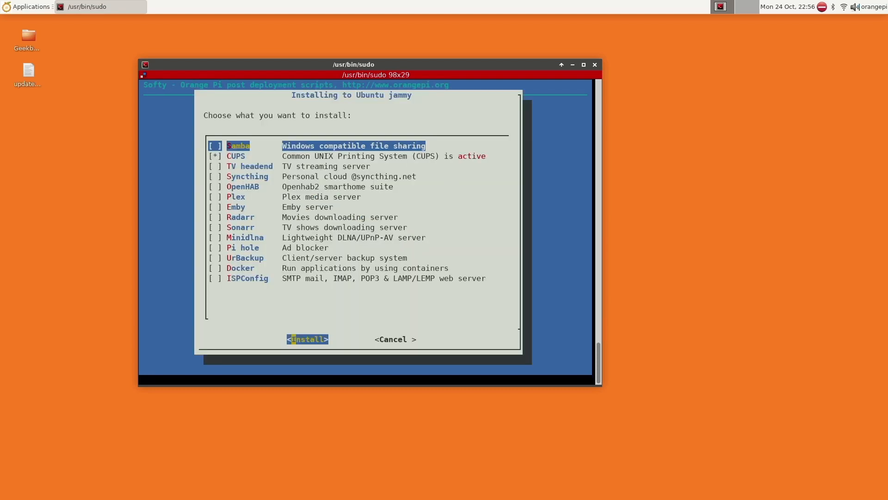
key(Down)
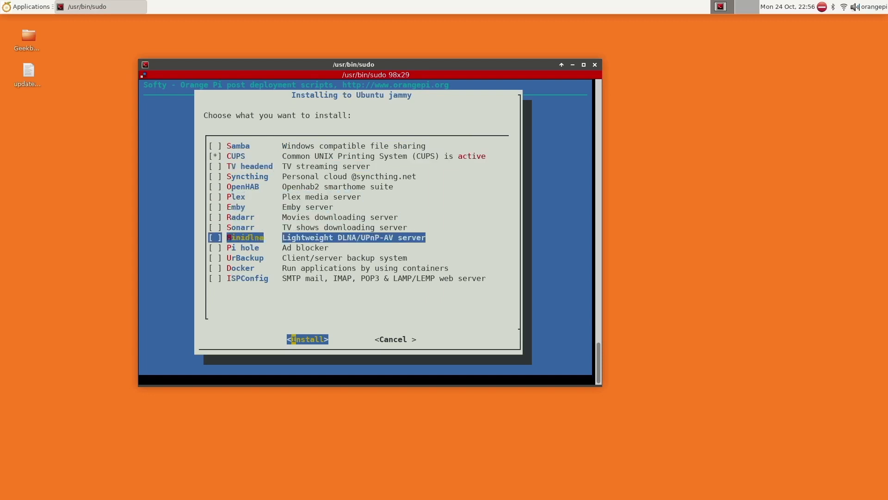
key(up)
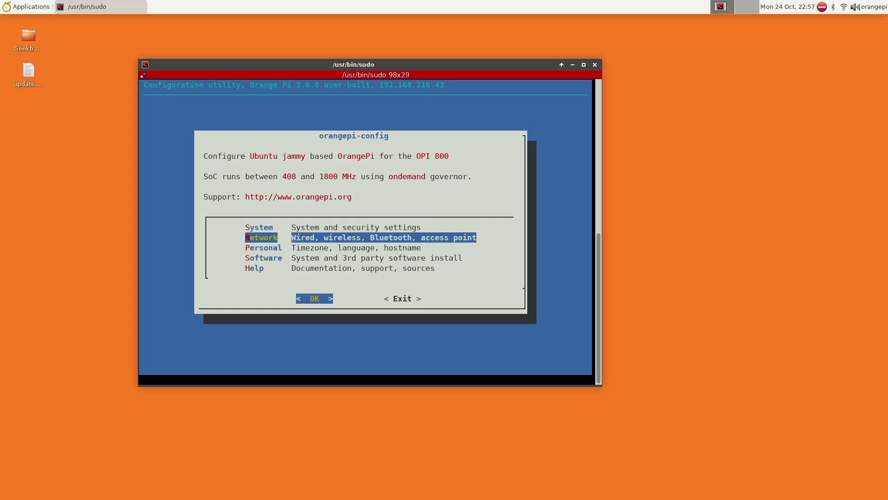
mouse_move(466, 240)
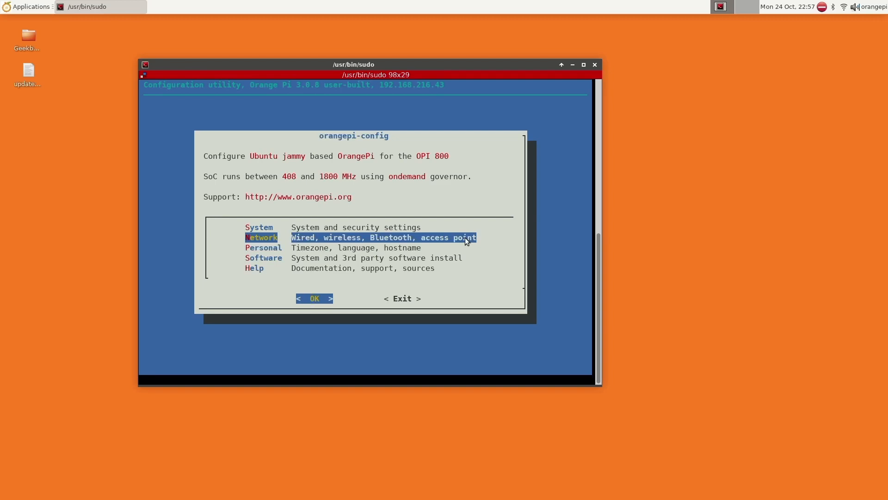
click(843, 6)
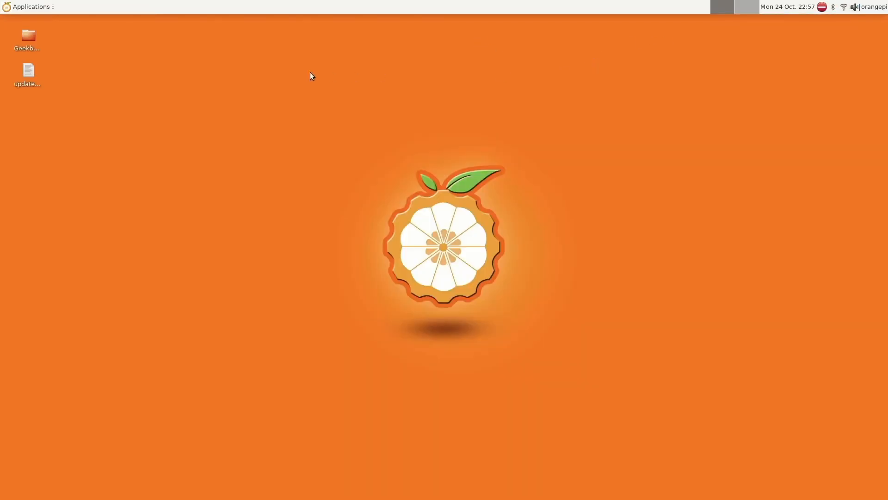
mouse_move(27, 37)
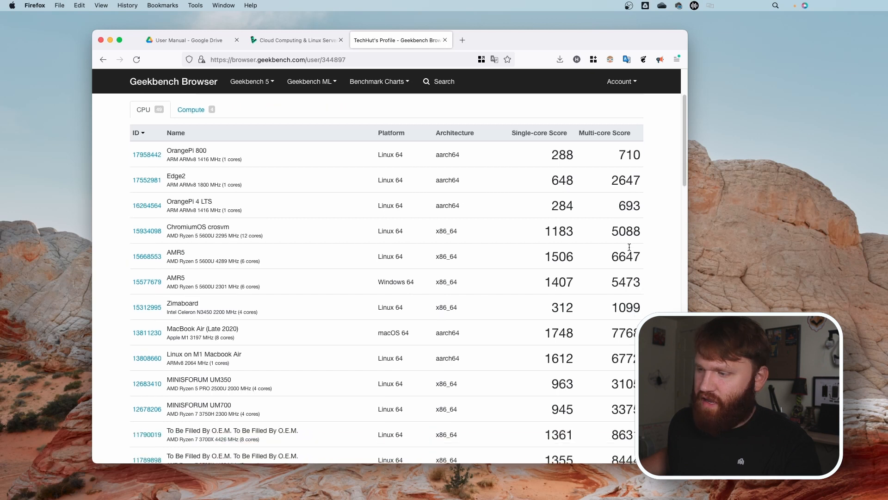
scroll(down, 3)
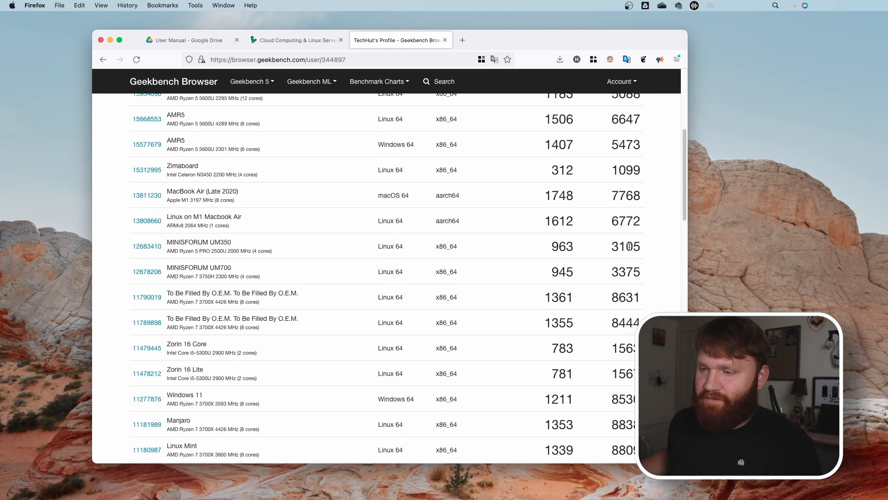
scroll(down, 3)
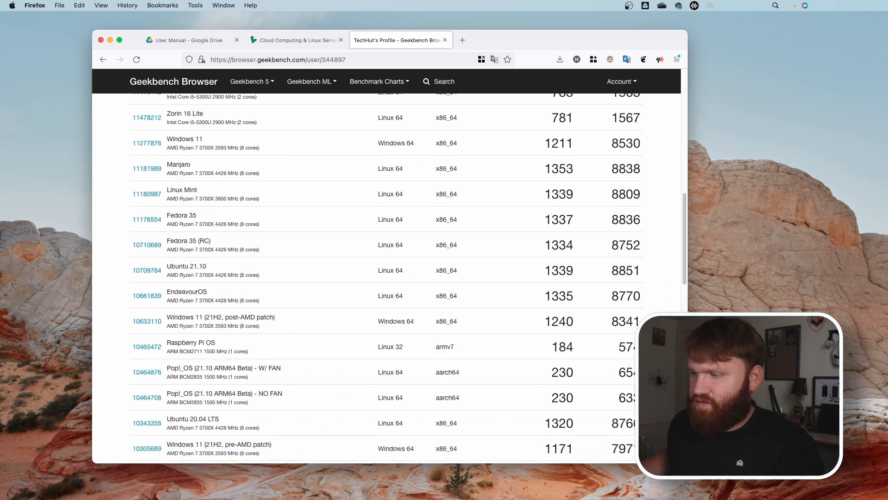
scroll(down, 3)
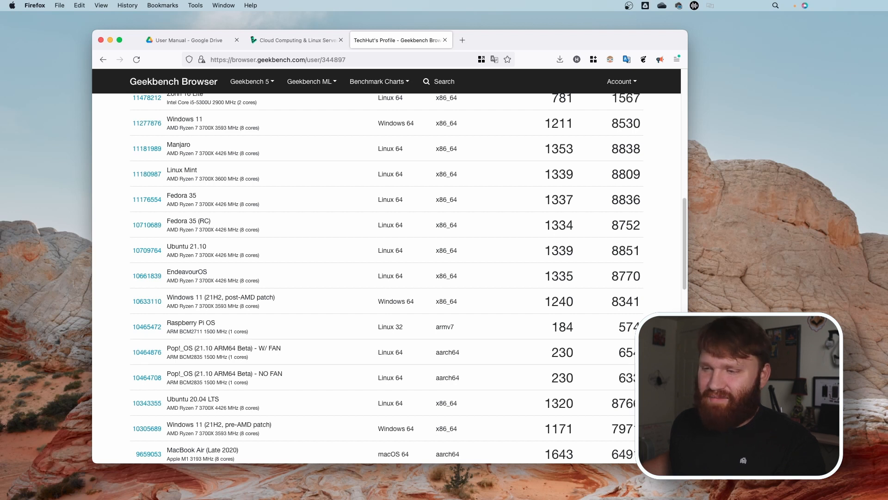
scroll(up, 3)
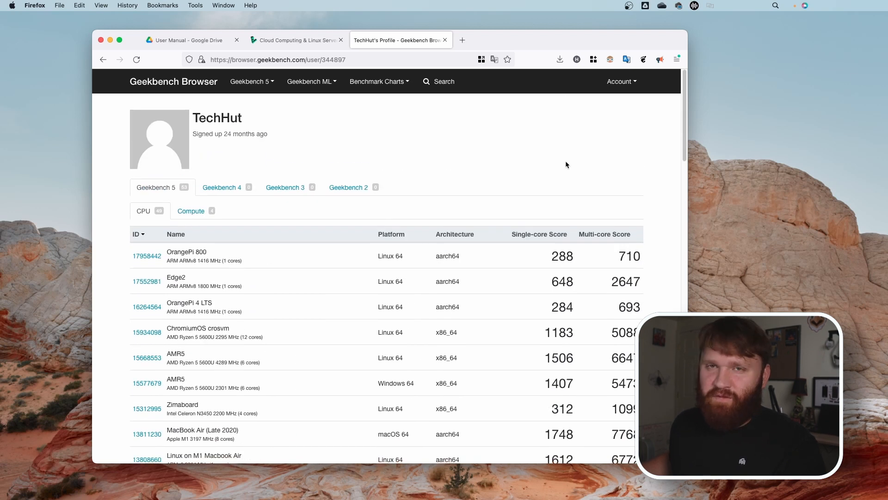
mouse_move(336, 146)
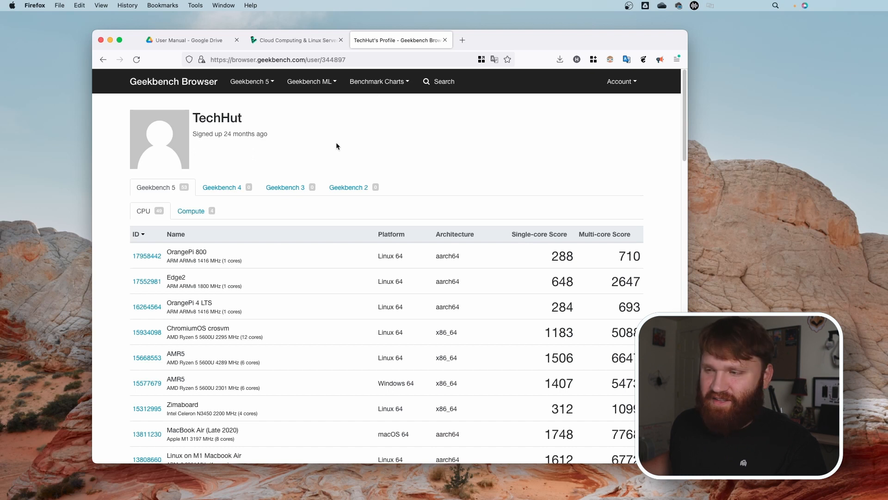
mouse_move(262, 183)
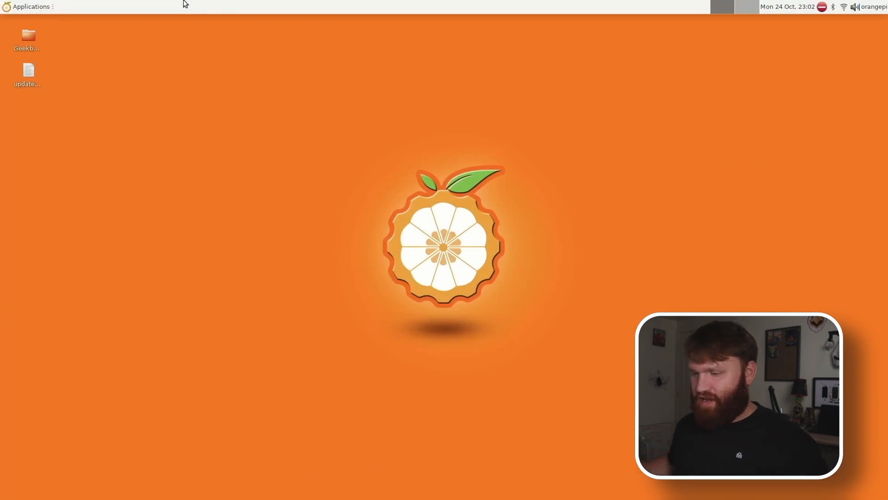
Step: Launch Web Browser from the Applications menu, opening Firefox on TechHut Media
click(30, 6)
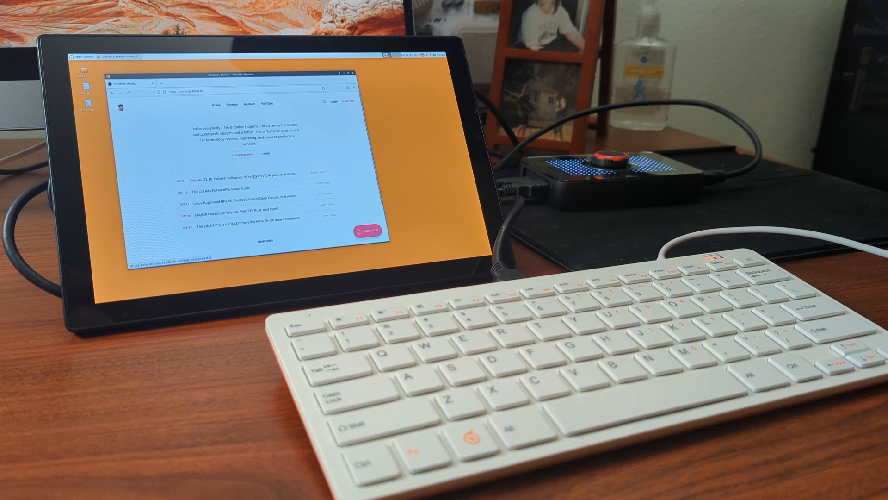
click(245, 174)
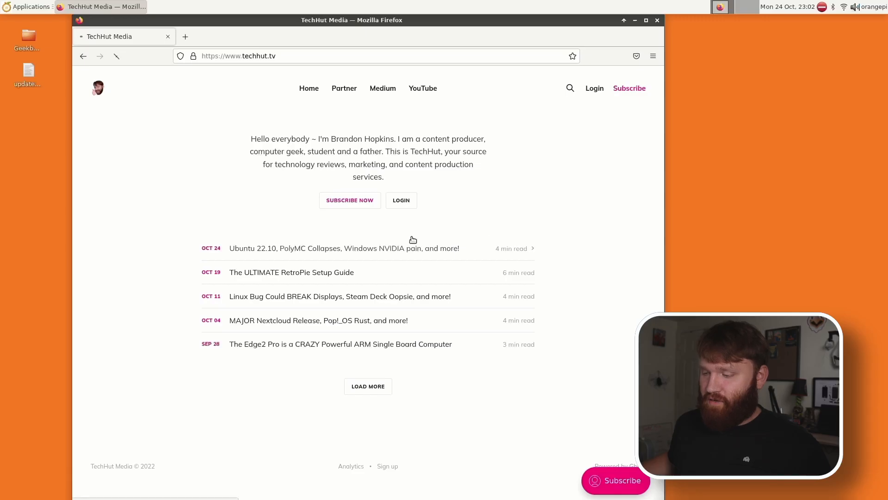
Step: Open the TechHut Ubuntu 22.10 newsletter article and scroll through it
click(344, 248)
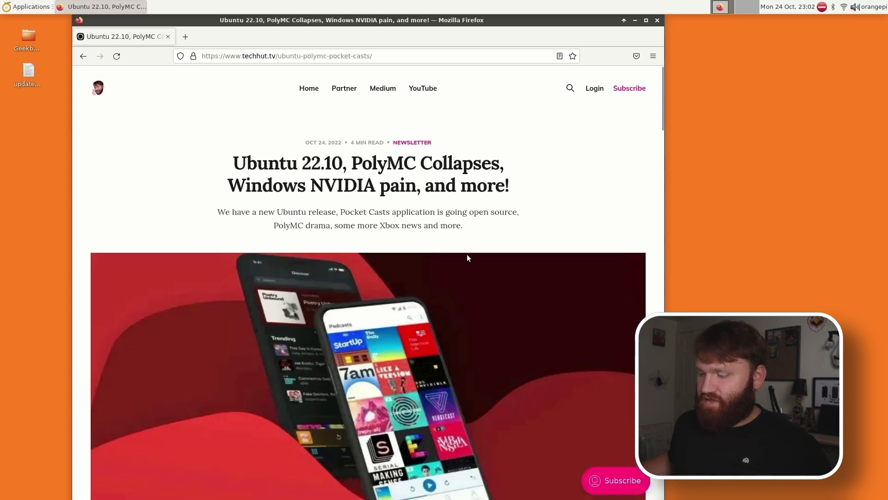
scroll(down, 3)
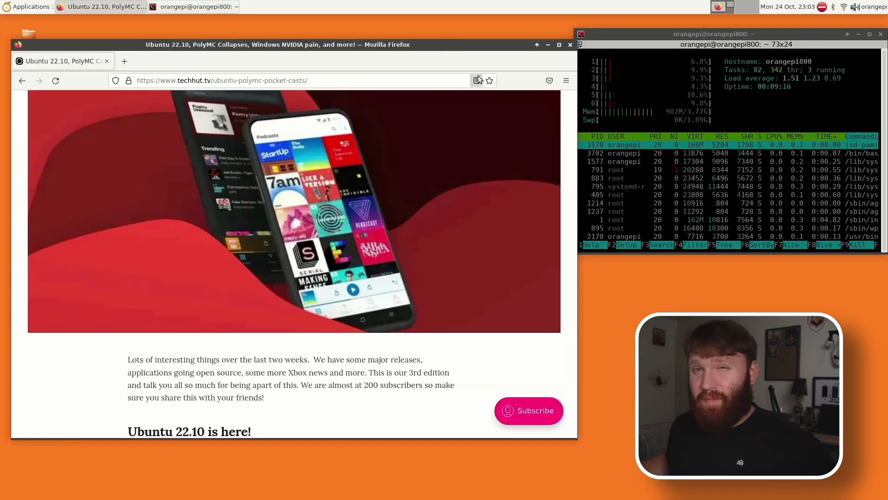
scroll(up, 3)
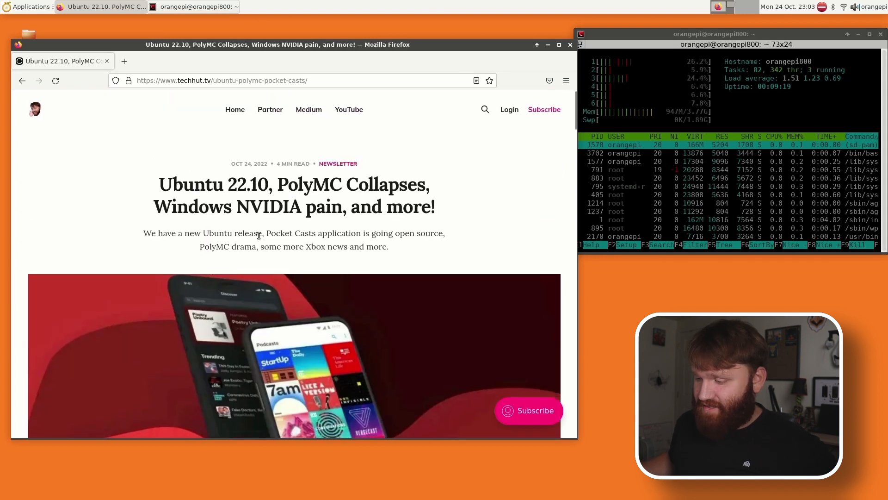
scroll(down, 3)
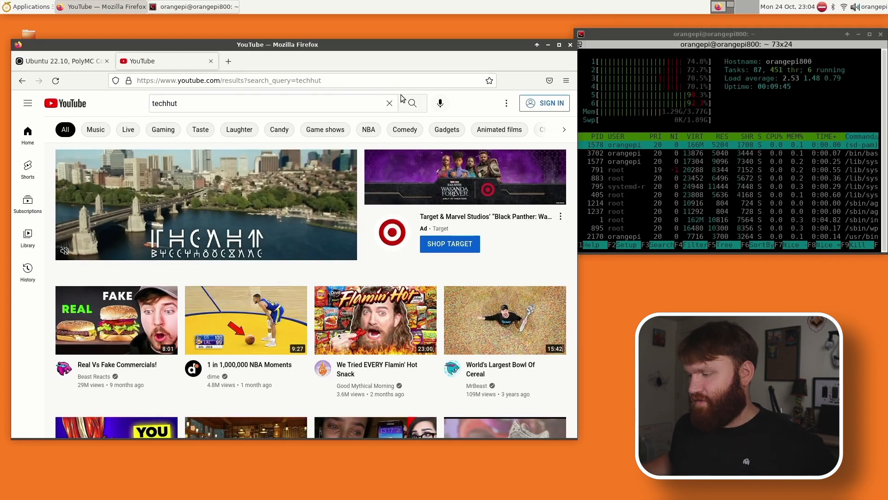
Step: Run the YouTube search for 'techhut' and scroll through the channel's videos
click(413, 103)
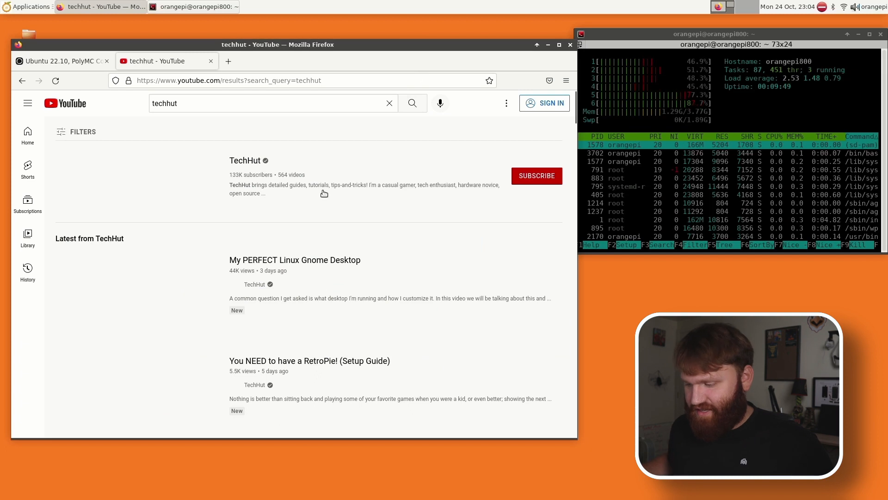
scroll(down, 3)
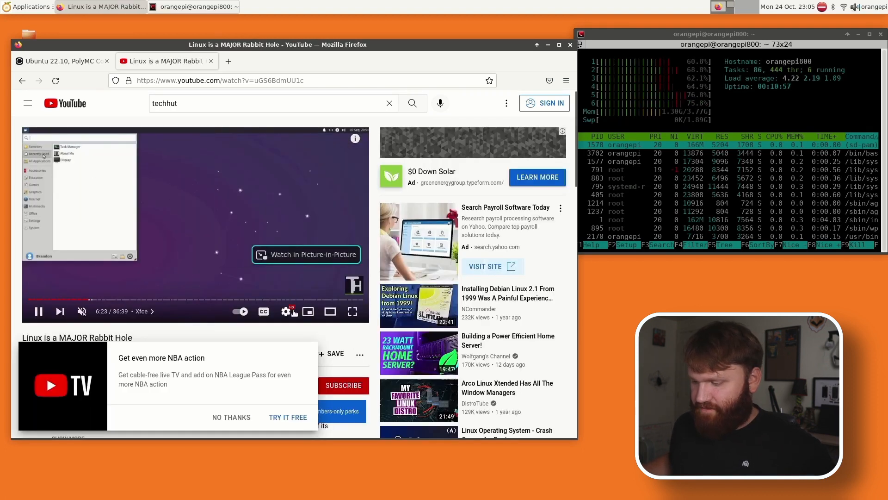
Step: Seek twice through 'Linux is a MAJOR Rabbit Hole', close Firefox, and open Applications
click(286, 311)
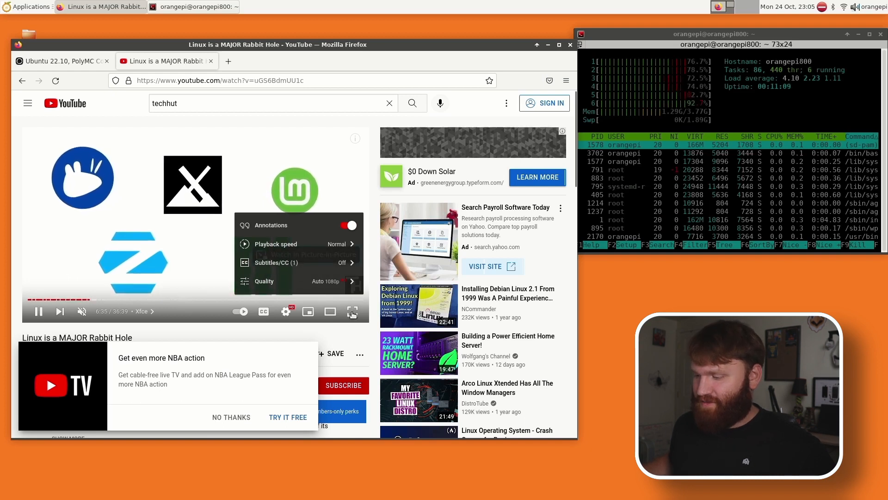
click(300, 300)
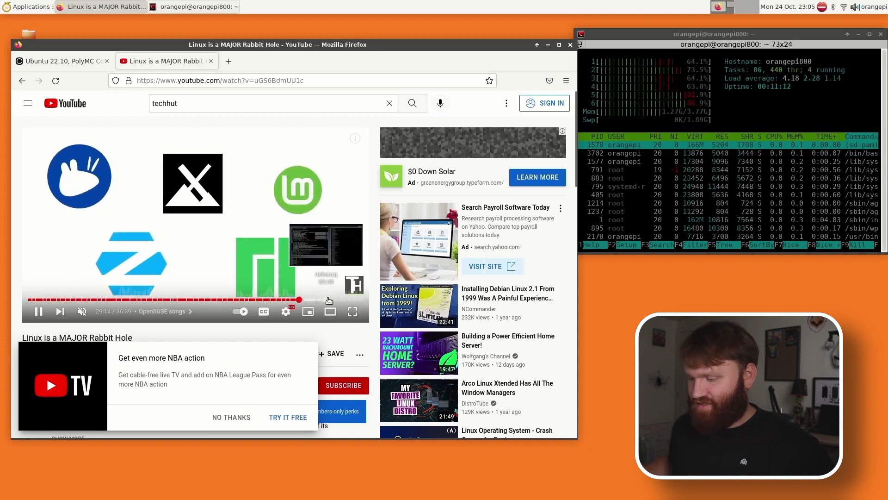
click(263, 299)
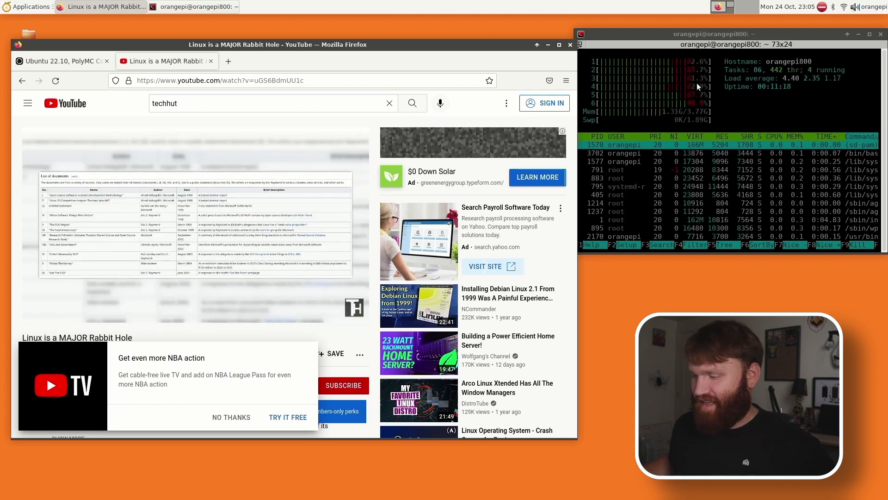
mouse_move(273, 292)
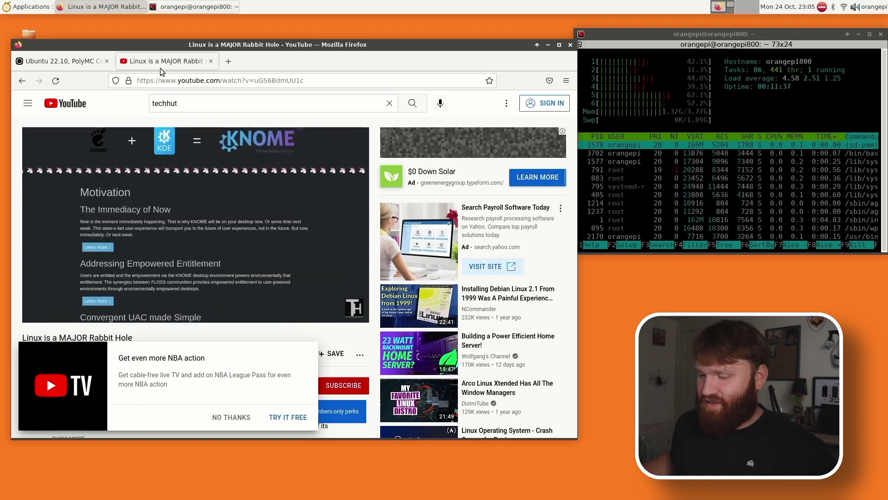
click(105, 61)
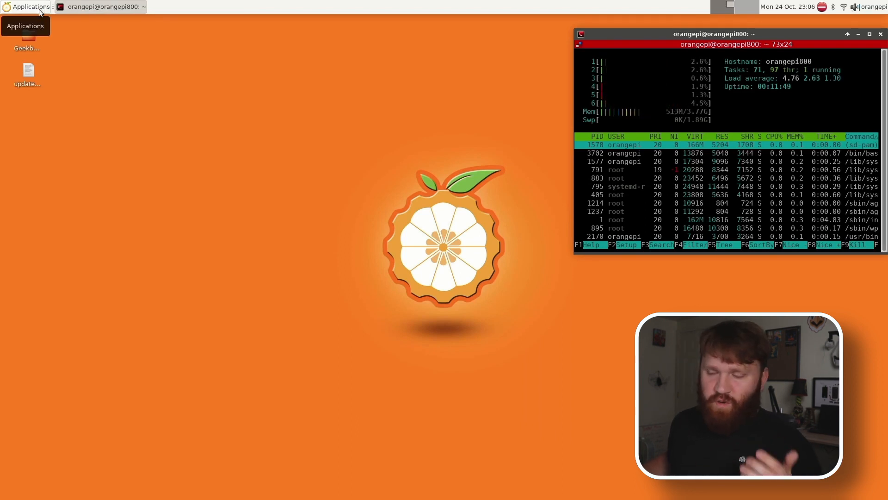
click(30, 6)
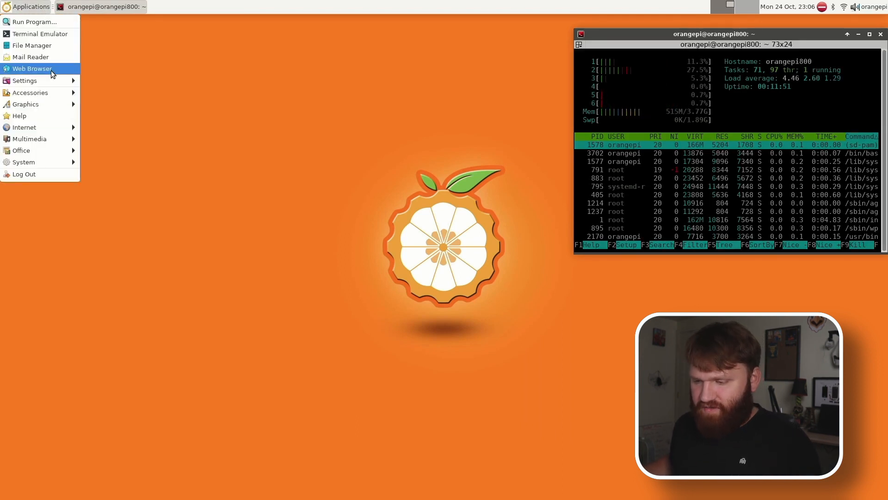